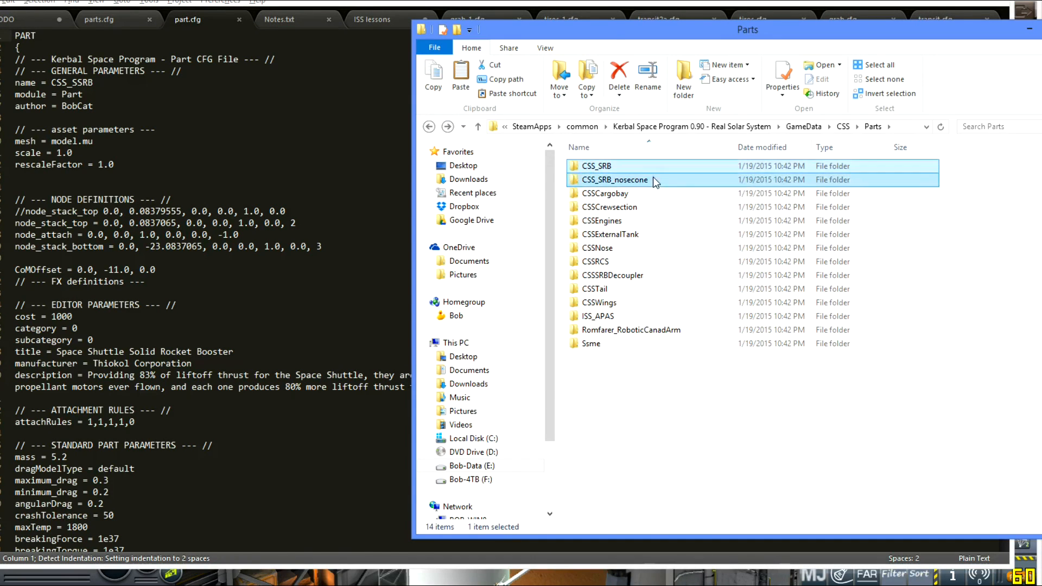
Step: Browse the CSS Parts folders, landing in CSSEngines with the OMSLeft config selected
double_click(612, 179)
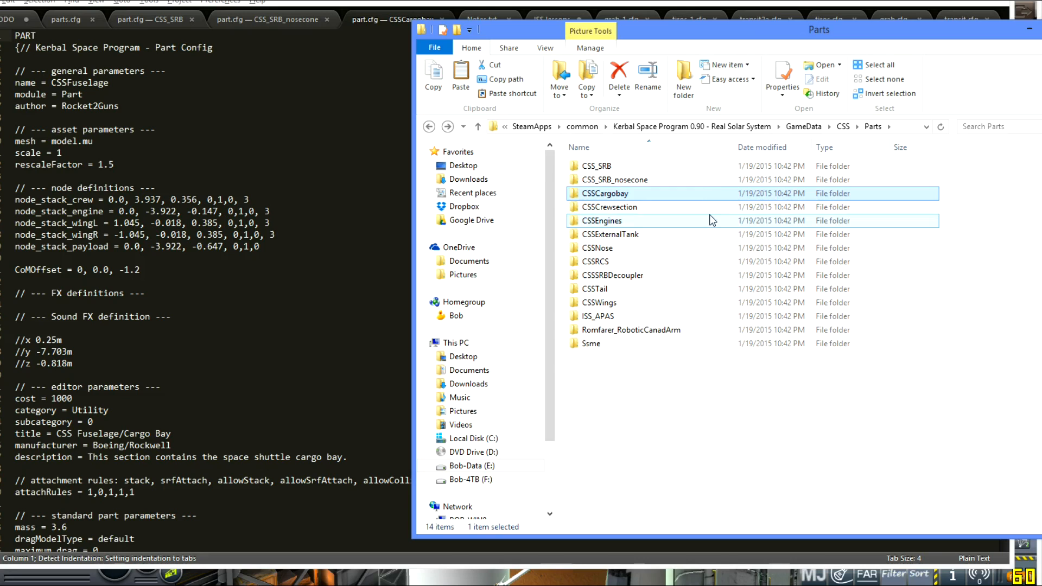
left_click(457, 20)
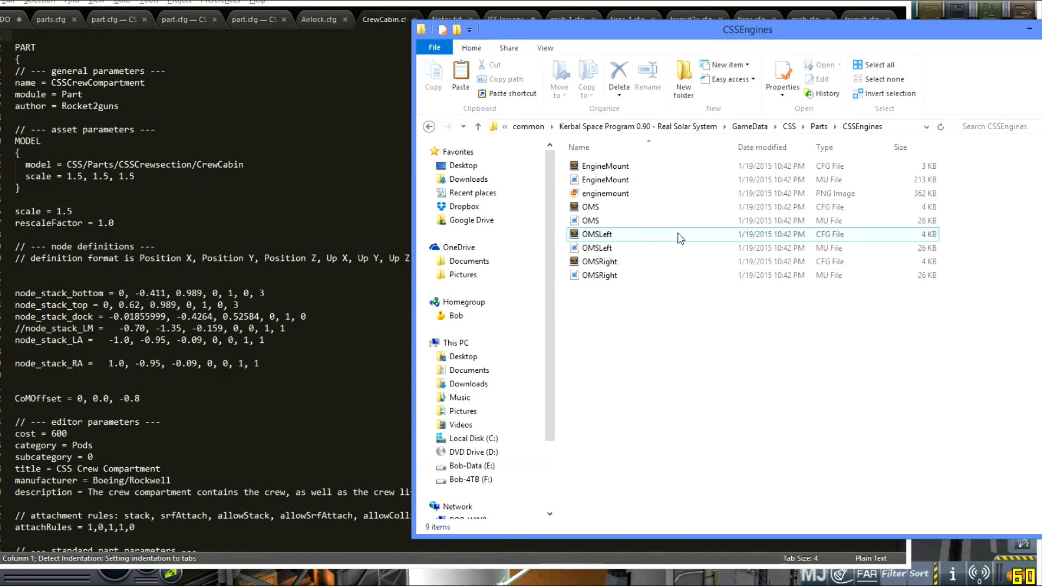
left_click(823, 147)
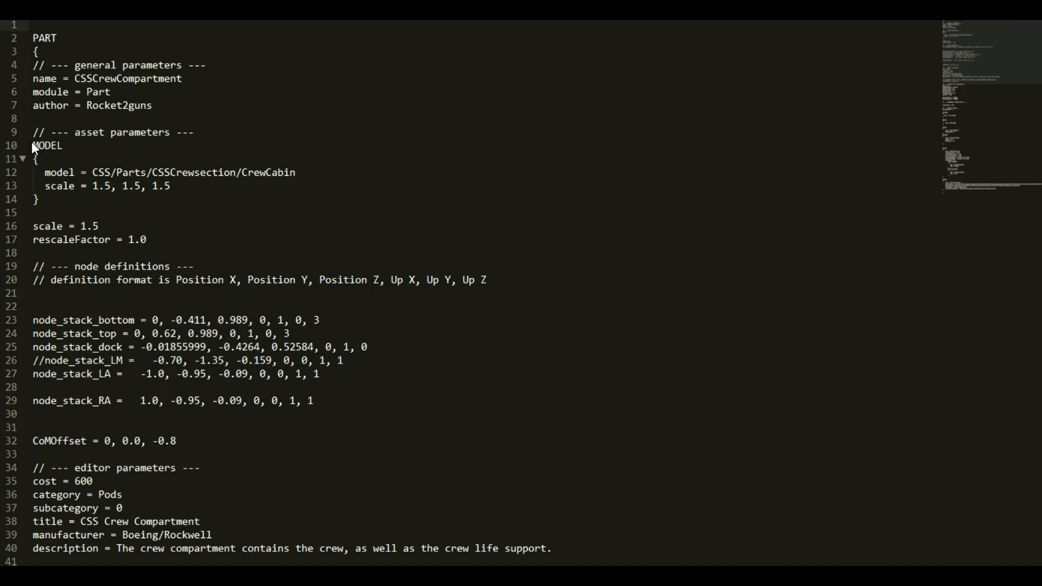
double_click(47, 145)
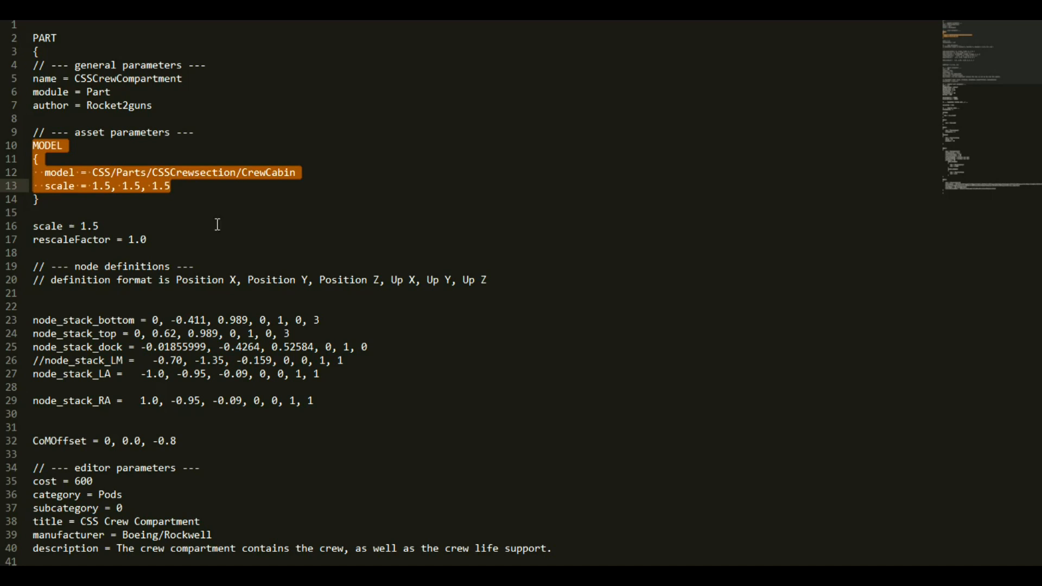
left_click(95, 186)
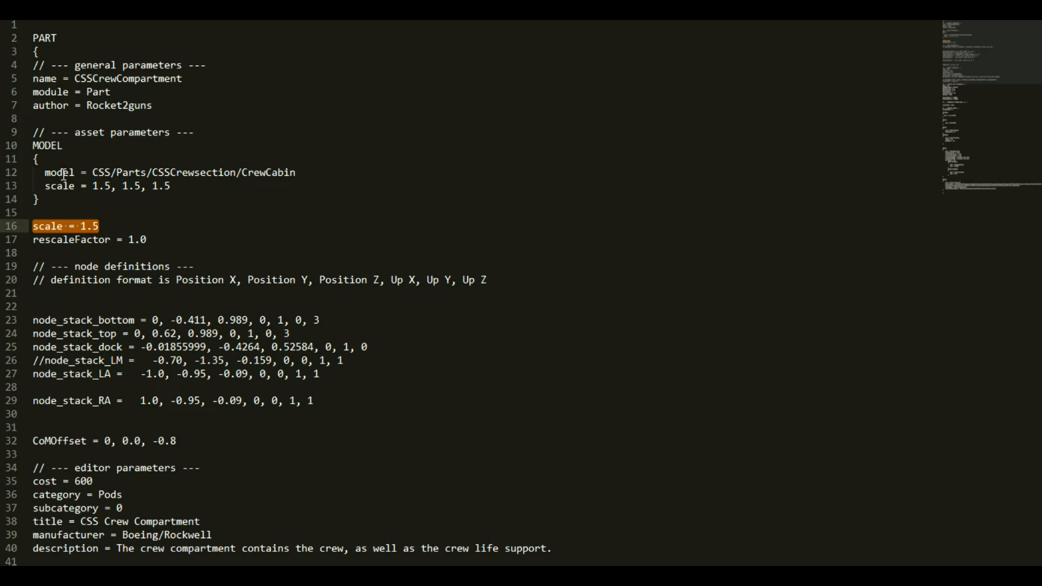
left_click(46, 172)
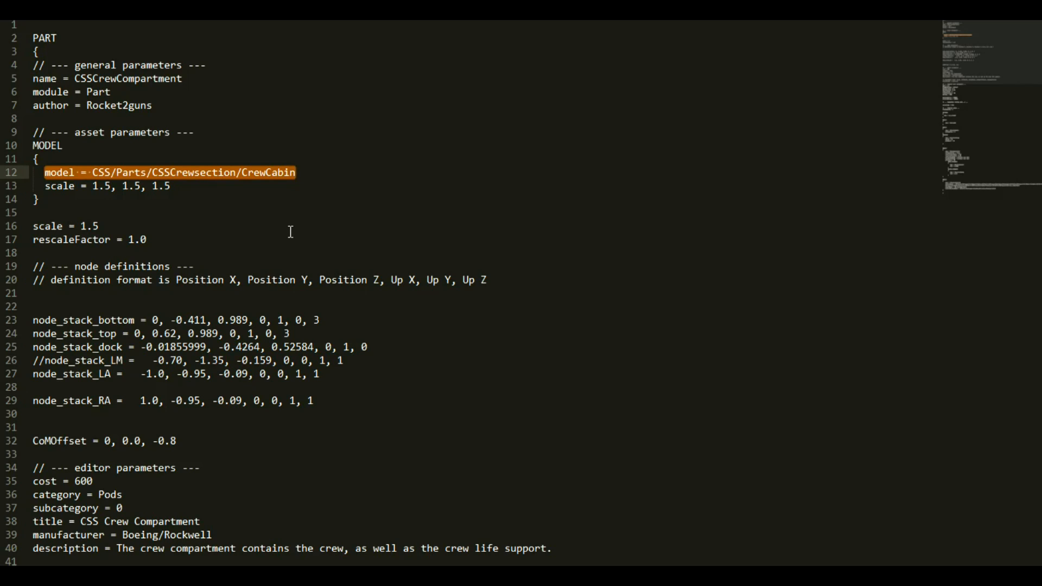
double_click(70, 240)
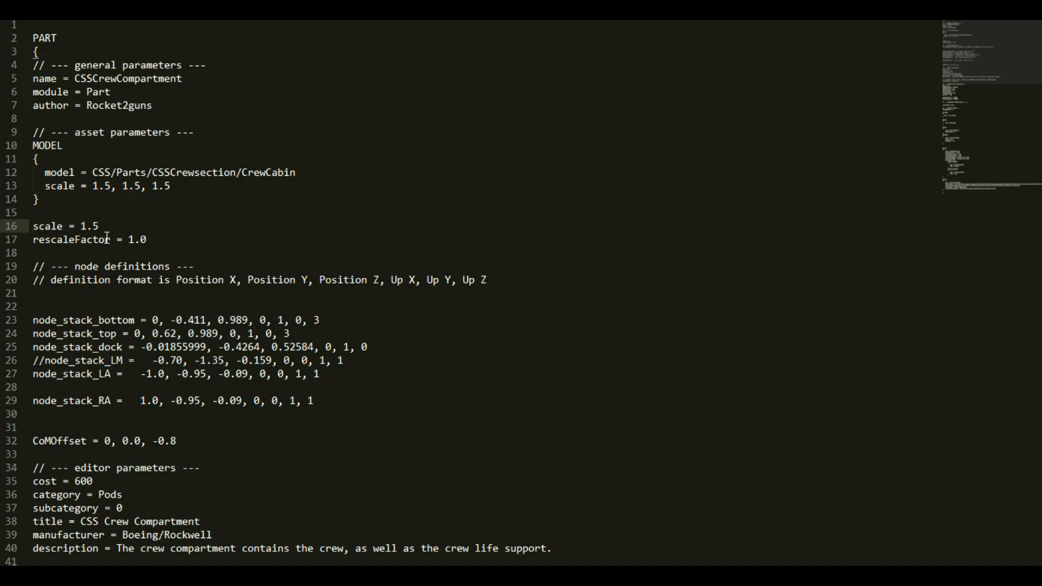
triple_click(90, 240)
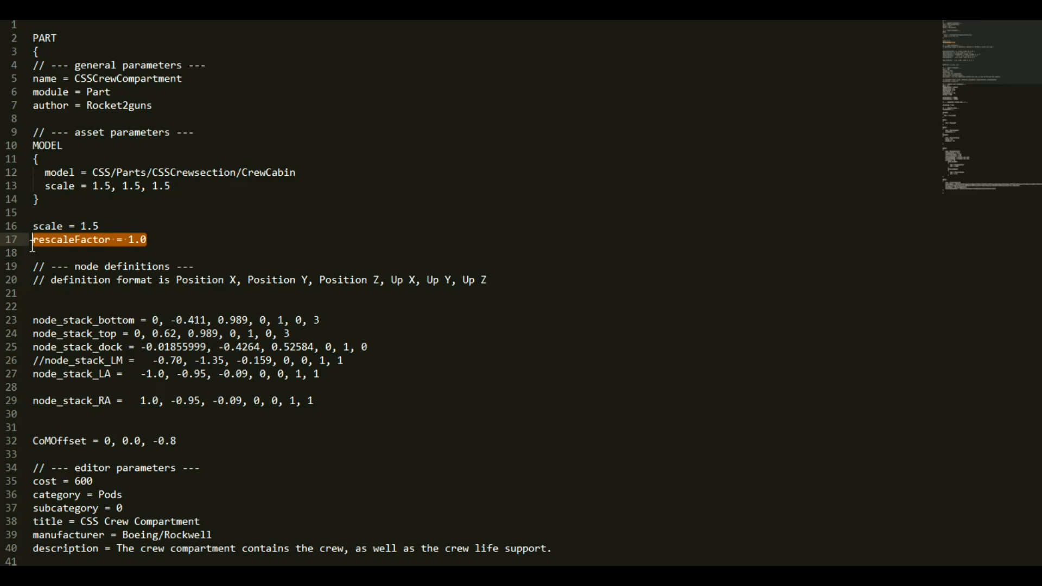
left_click(153, 251)
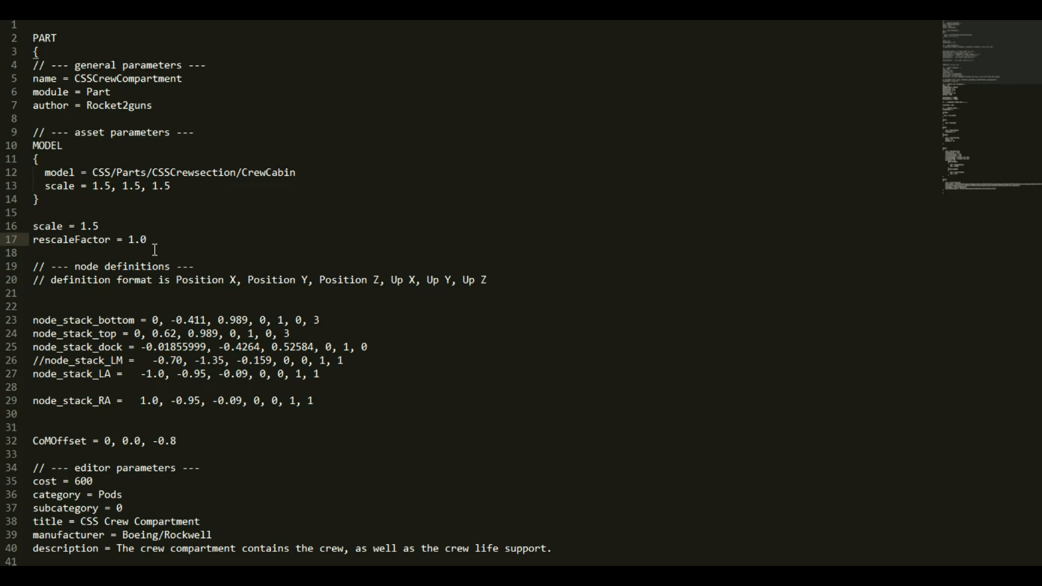
Step: Highlight the node_stack_bottom name and values in the crew compartment config
scroll("down", 3)
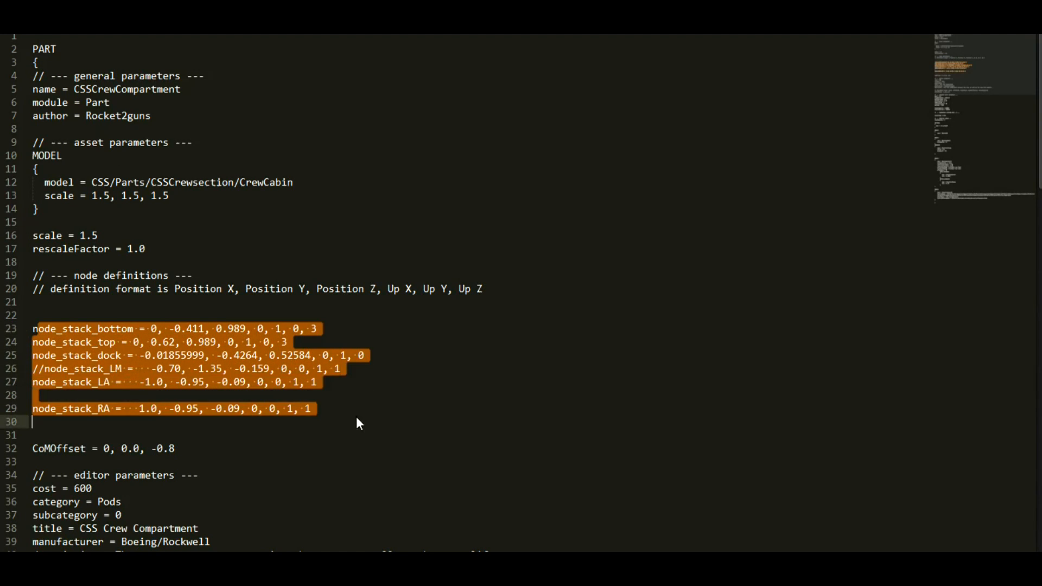
left_click(152, 315)
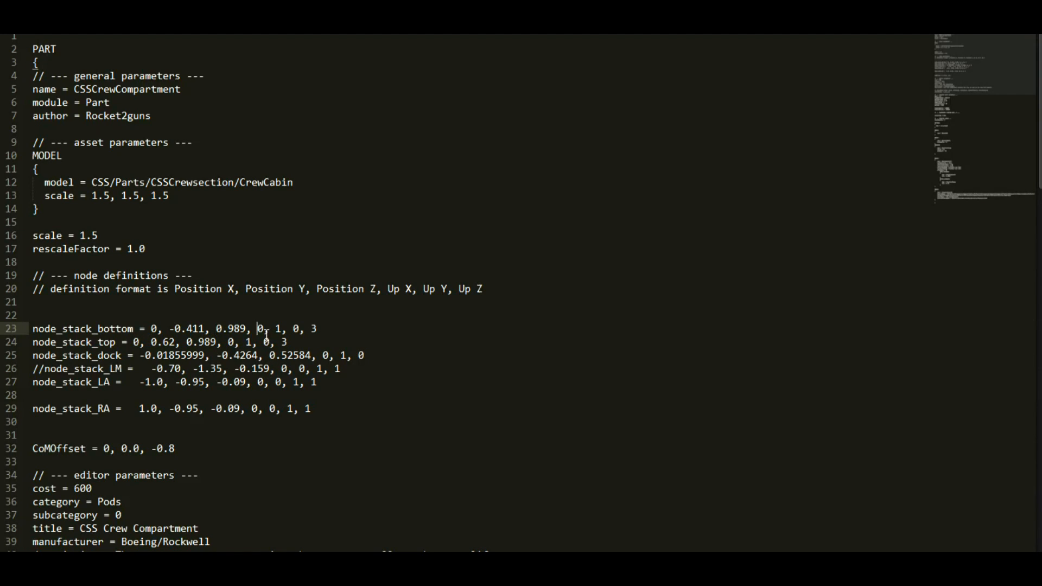
left_click_drag(254, 328, 306, 328)
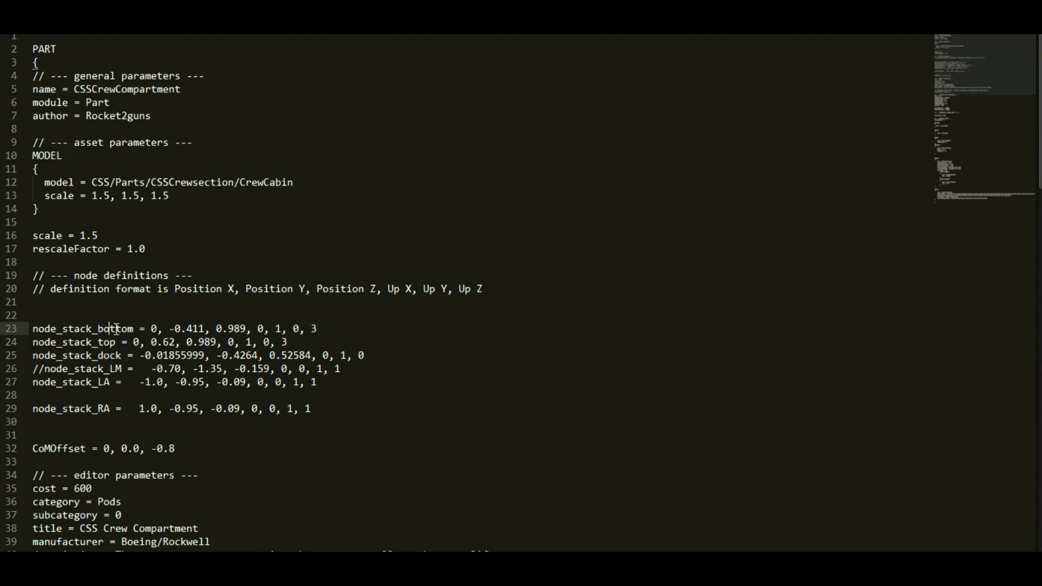
left_click_drag(100, 328, 122, 409)
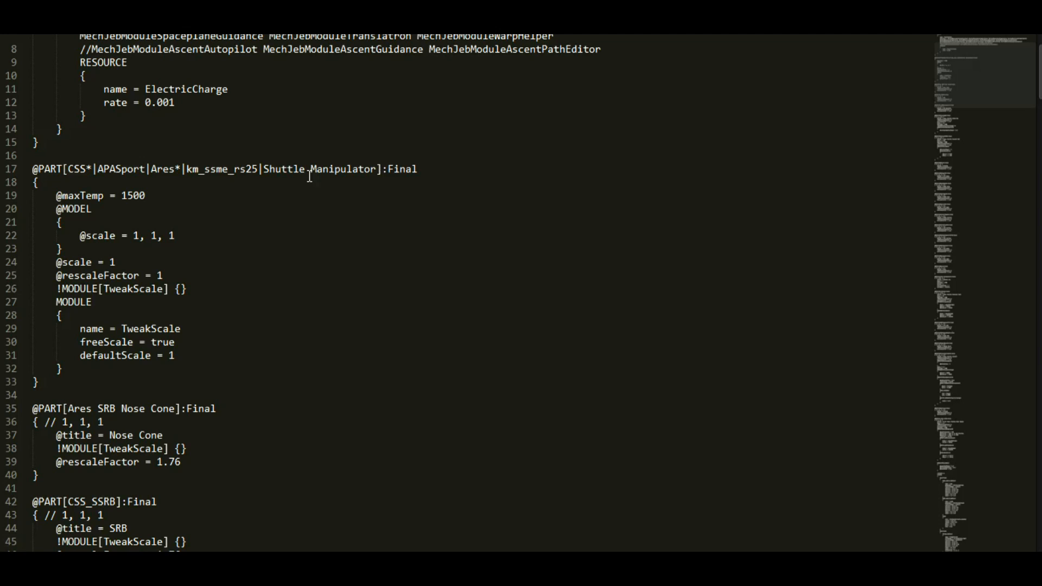
double_click(150, 328)
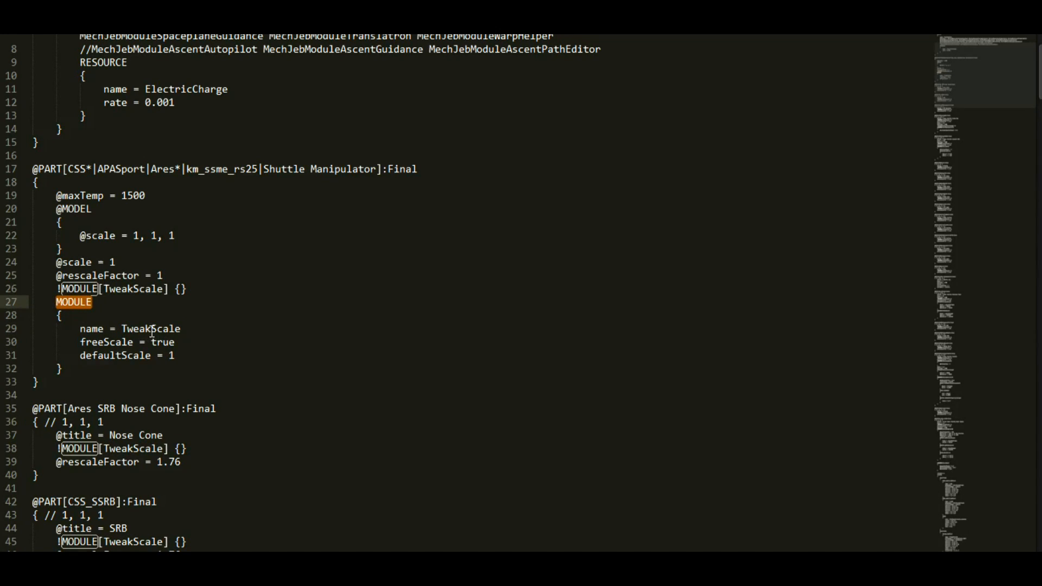
double_click(151, 327)
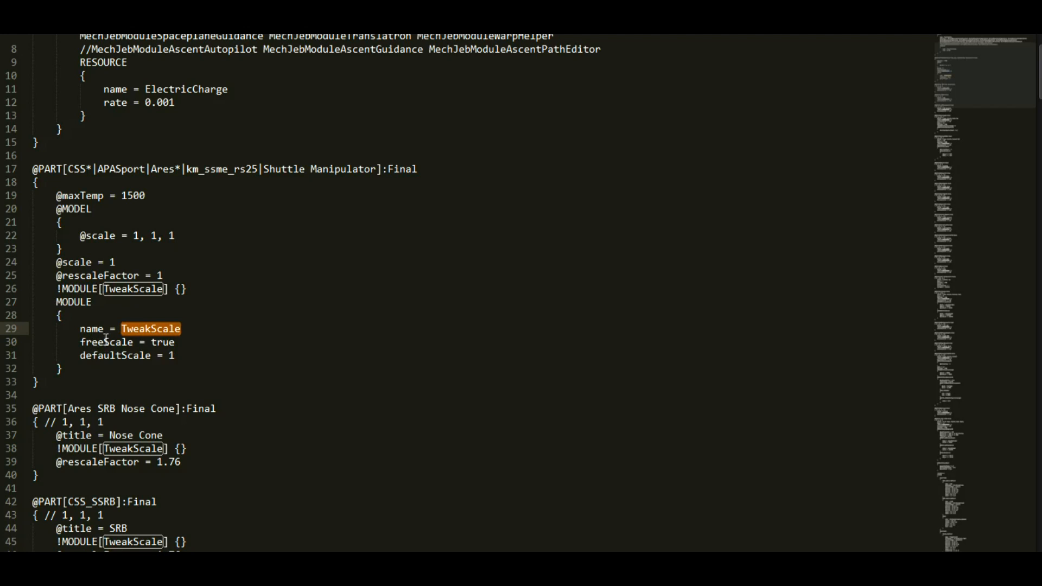
left_click(80, 341)
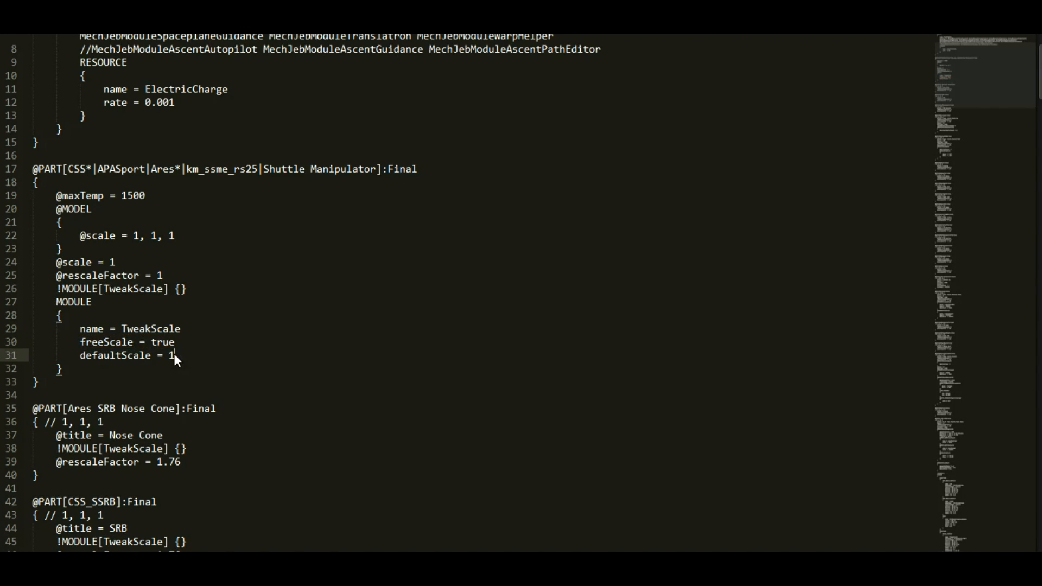
double_click(105, 342)
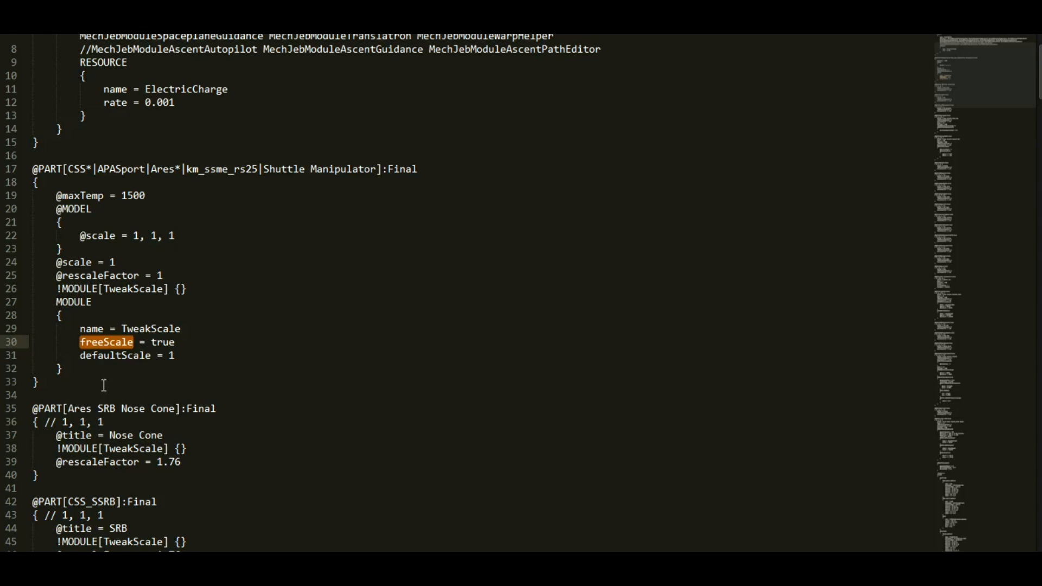
mouse_move(107, 349)
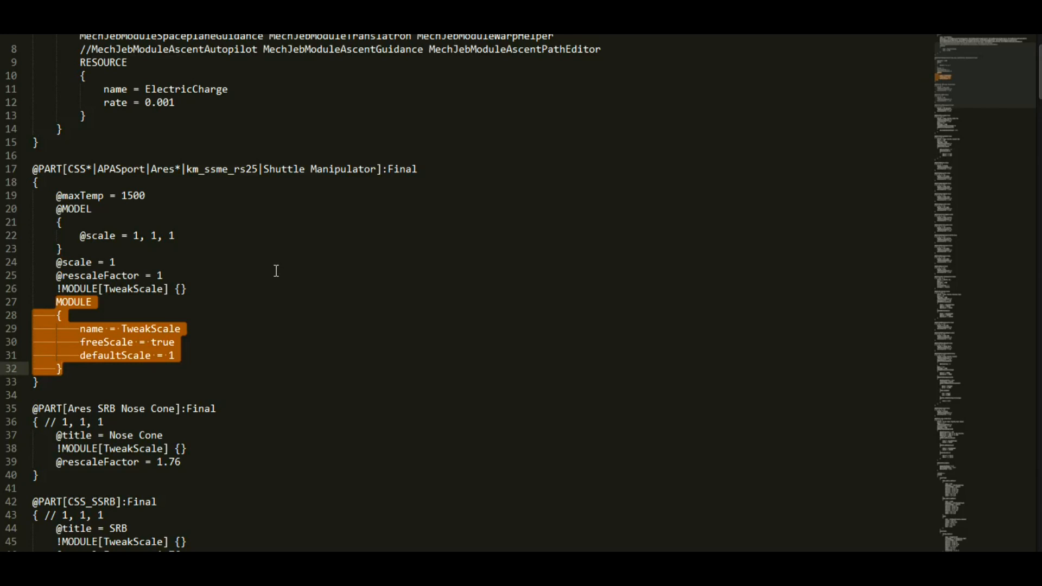
scroll("down", 3)
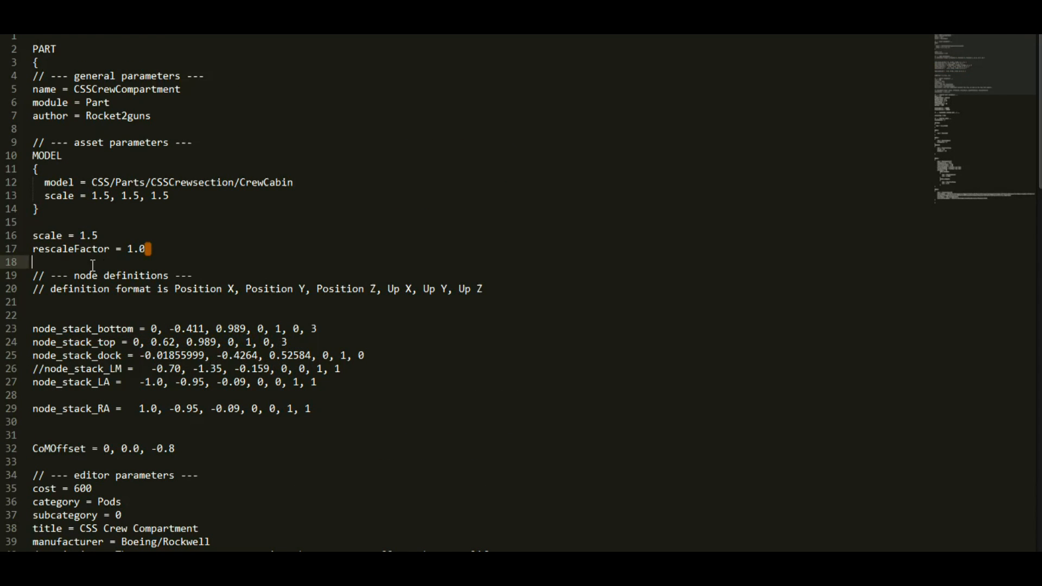
double_click(86, 249)
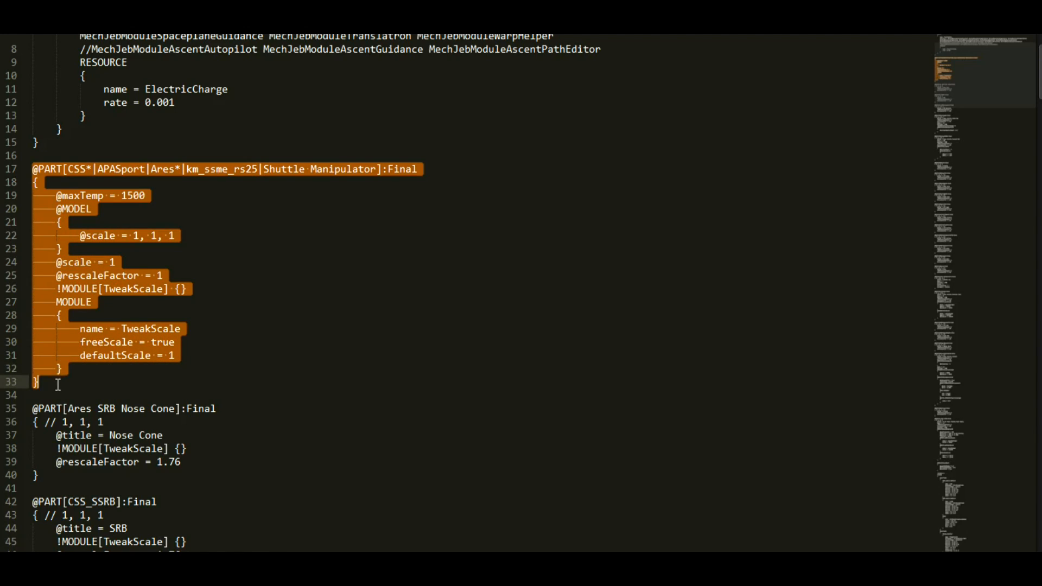
left_click(92, 209)
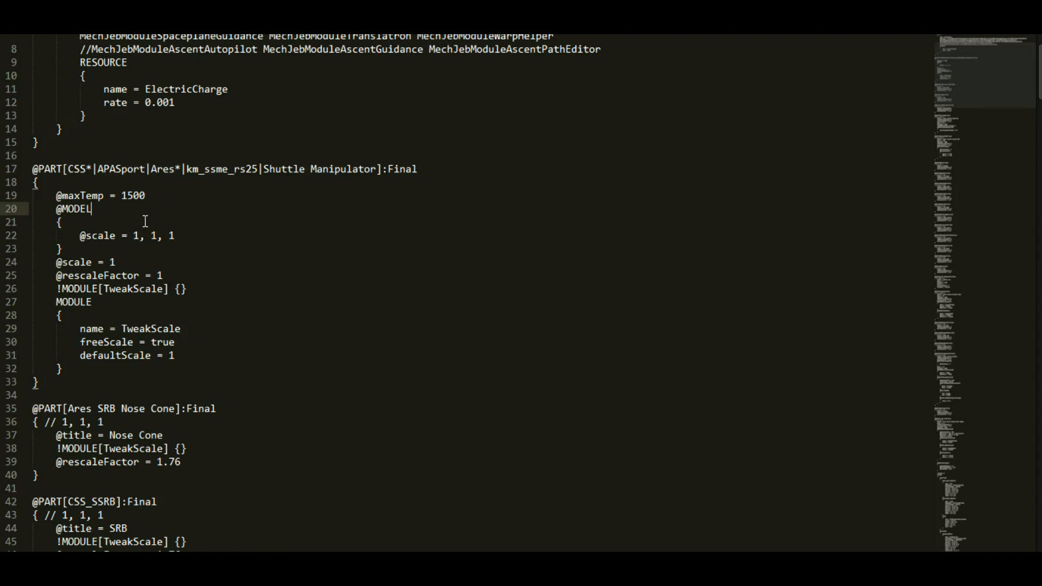
double_click(73, 208)
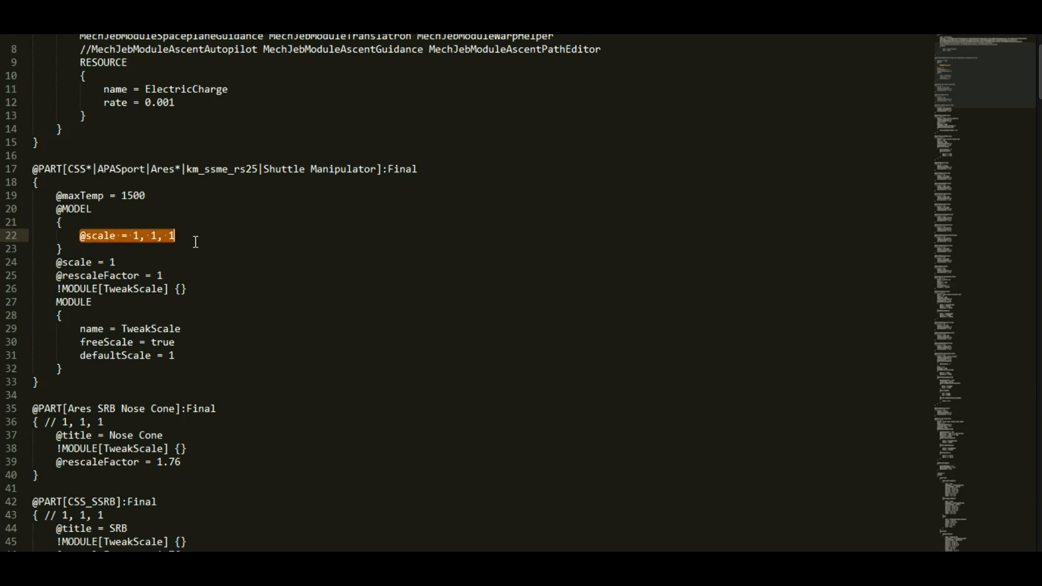
mouse_move(82, 175)
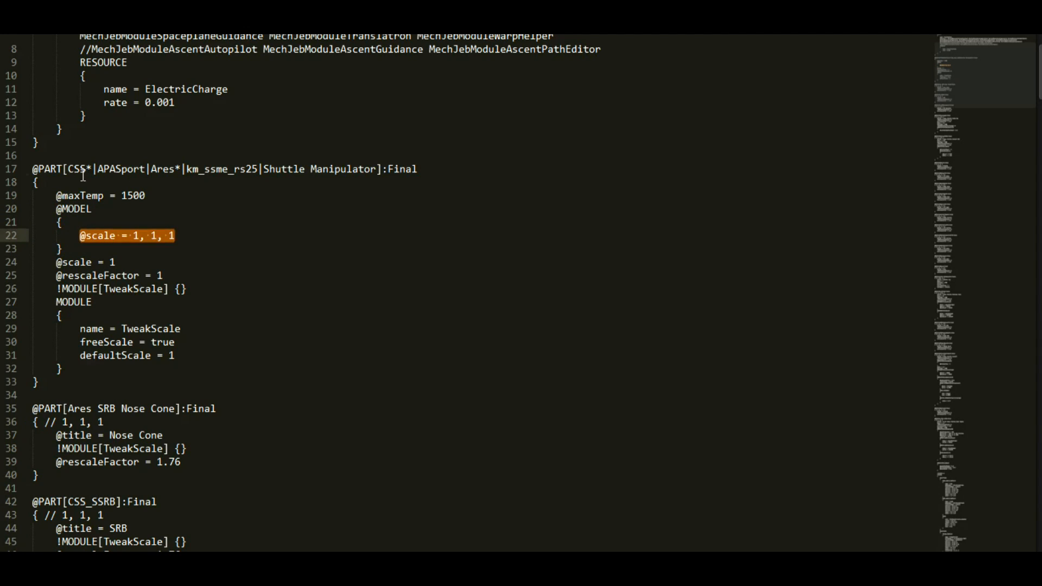
double_click(122, 169)
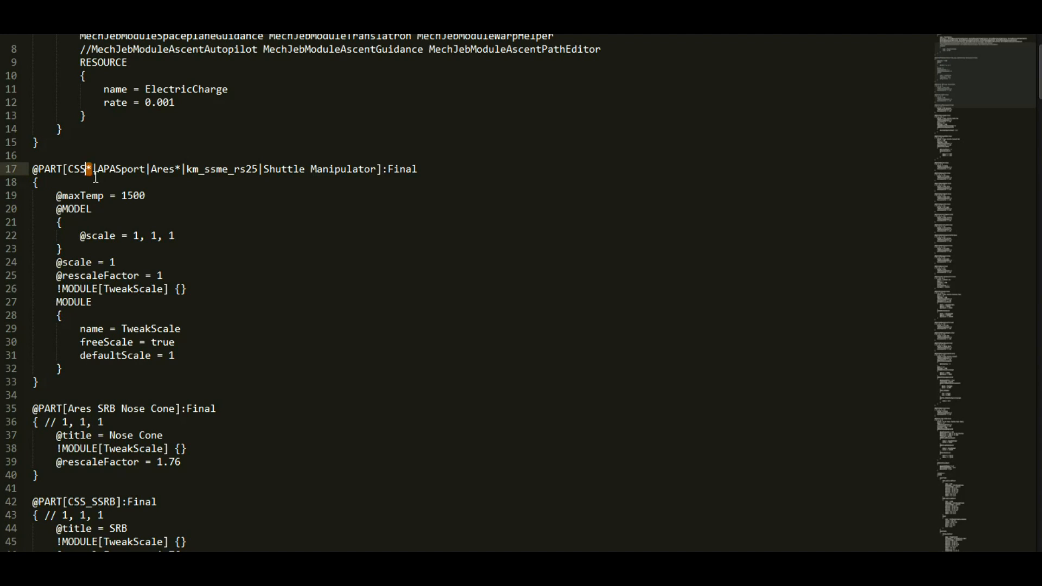
double_click(75, 169)
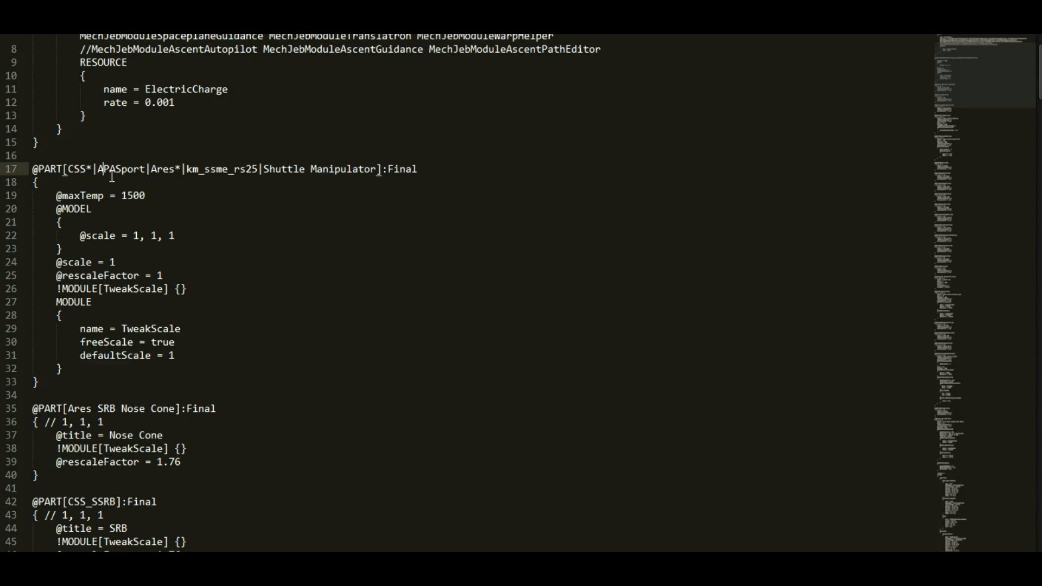
double_click(121, 169)
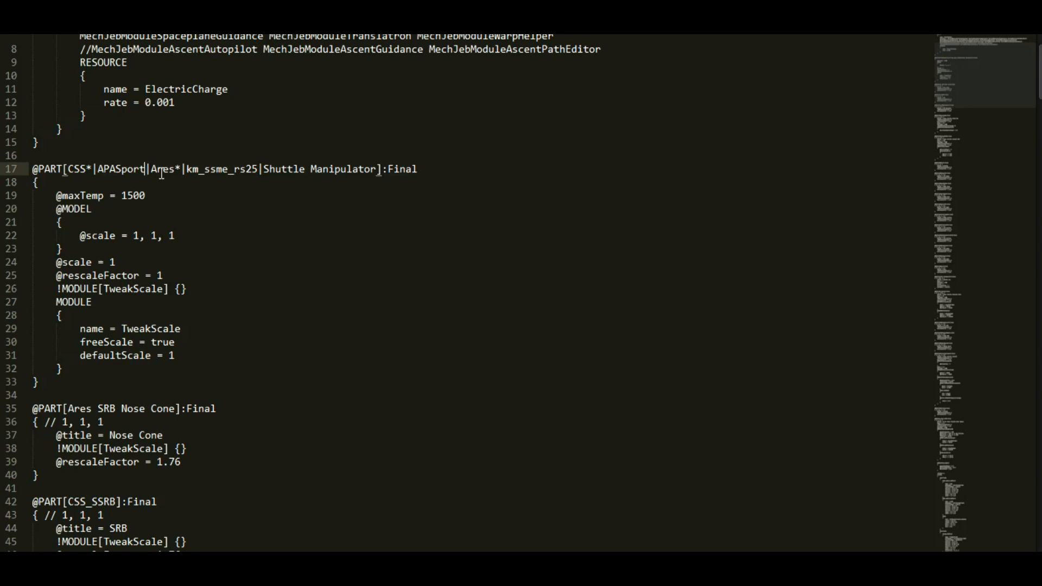
double_click(166, 169)
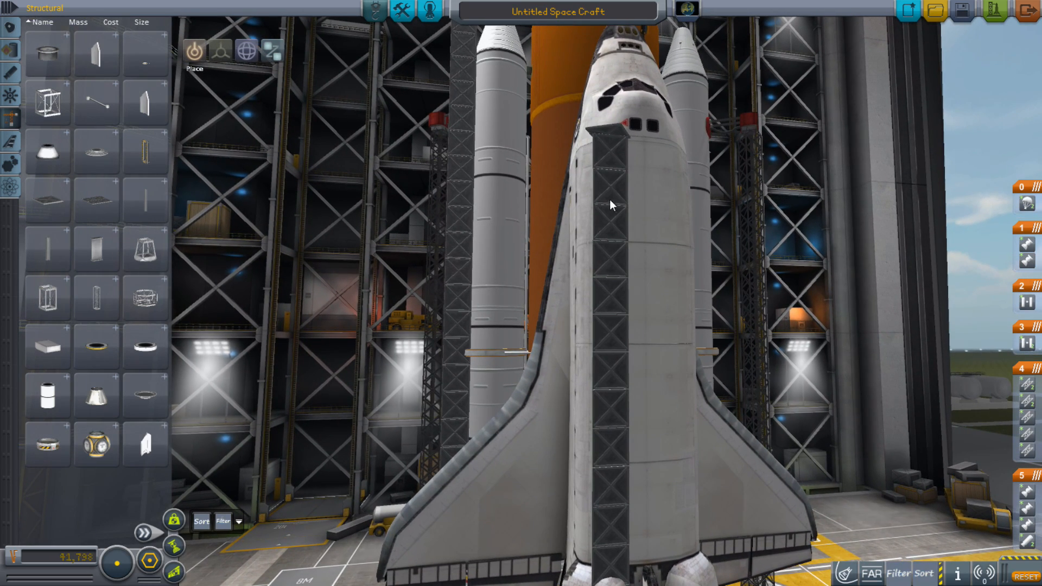
mouse_move(610, 419)
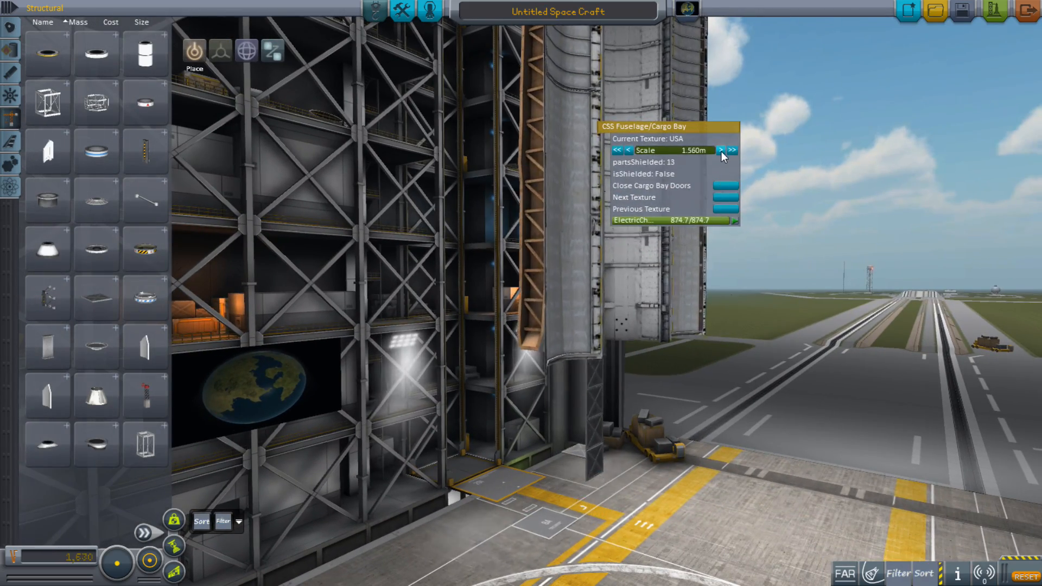
Step: Step the CSS Fuselage/Cargo Bay TweakScale value up from 1.560 m to 1.960 m
left_click(723, 150)
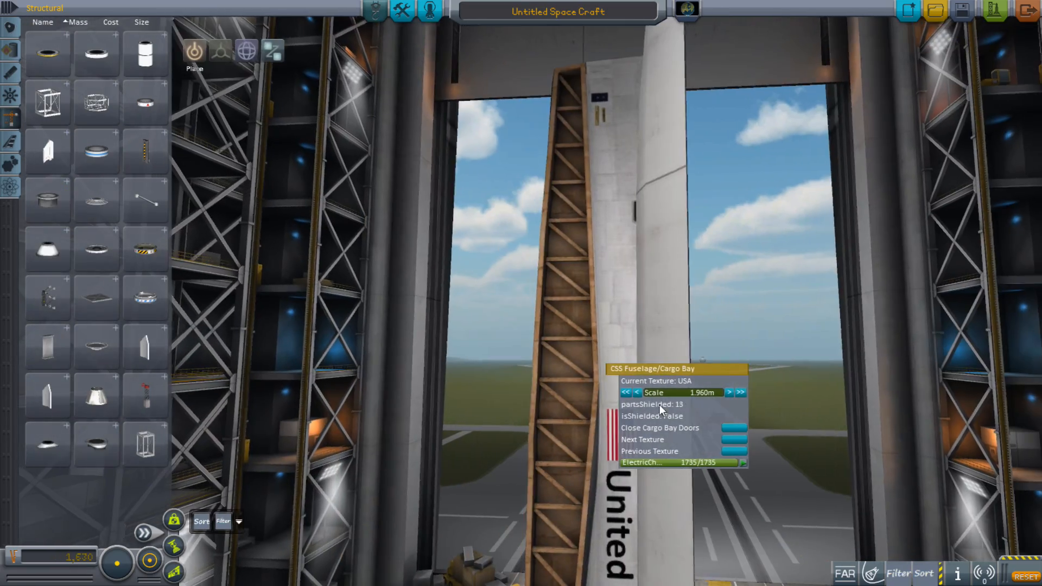
left_click(734, 403)
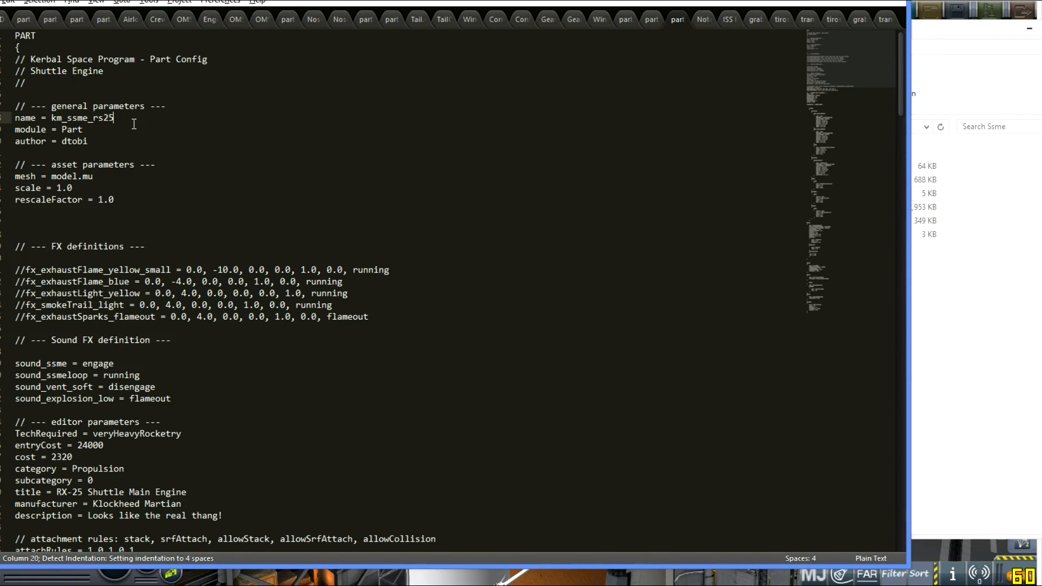
double_click(79, 117)
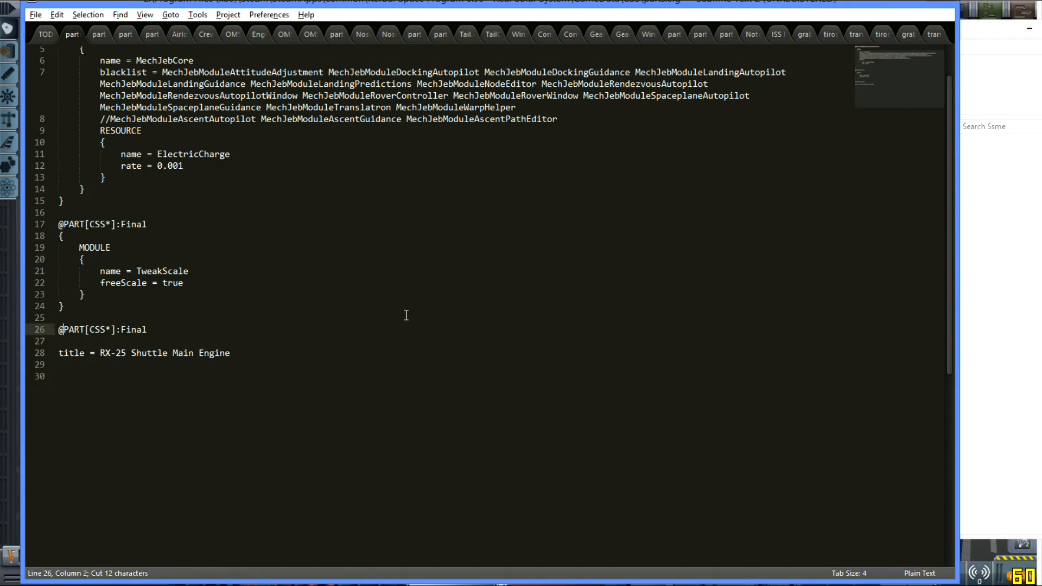
type("km_ssme_rs25")
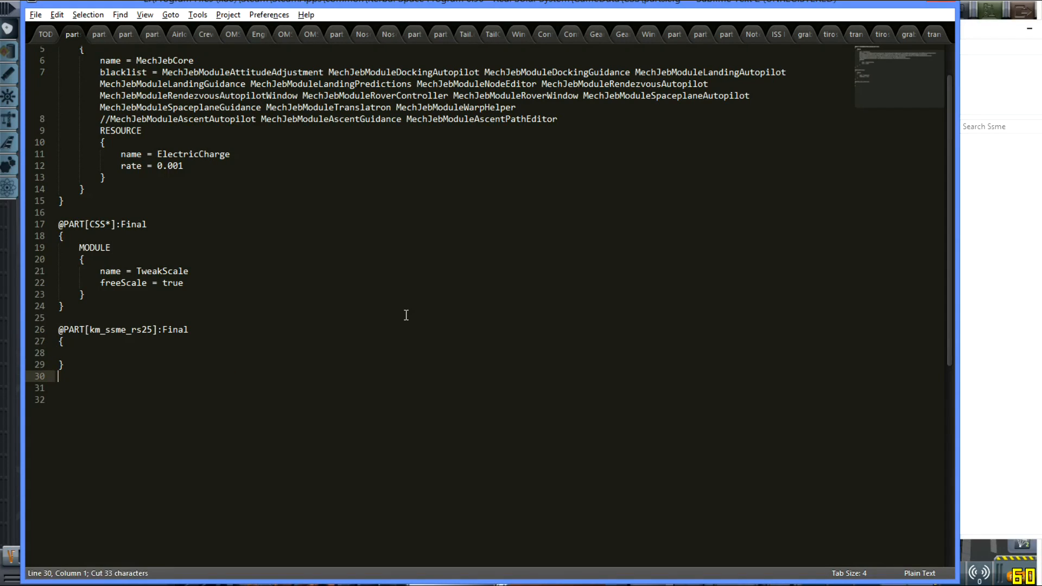
type("title = RX-25 Shuttle Main Engine")
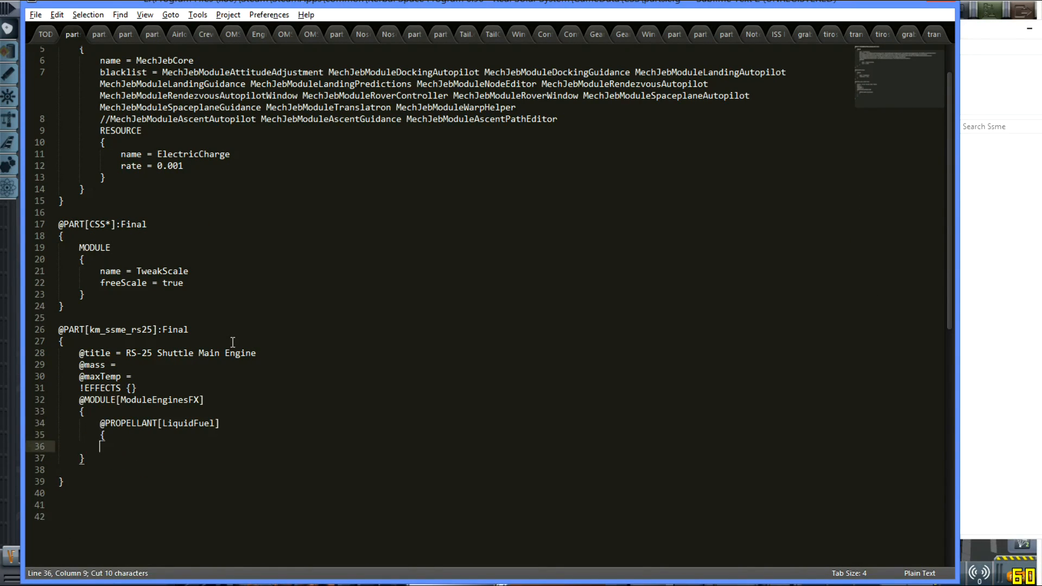
type("@name = LiquidFuel")
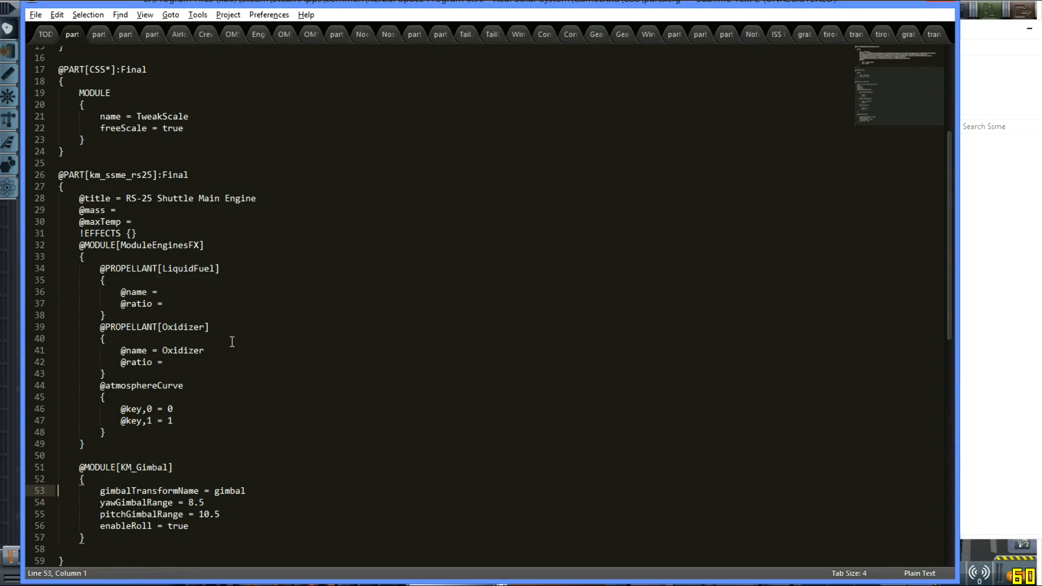
scroll("down", 3)
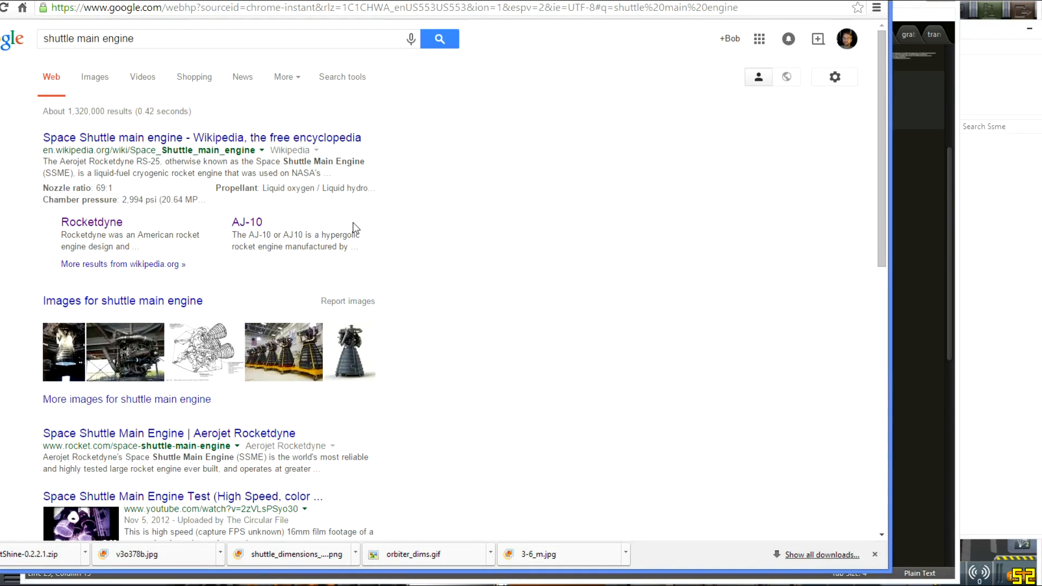
Step: Bring up the Wikipedia Space Shuttle main engine article scrolled to its Isp figures
left_click(202, 137)
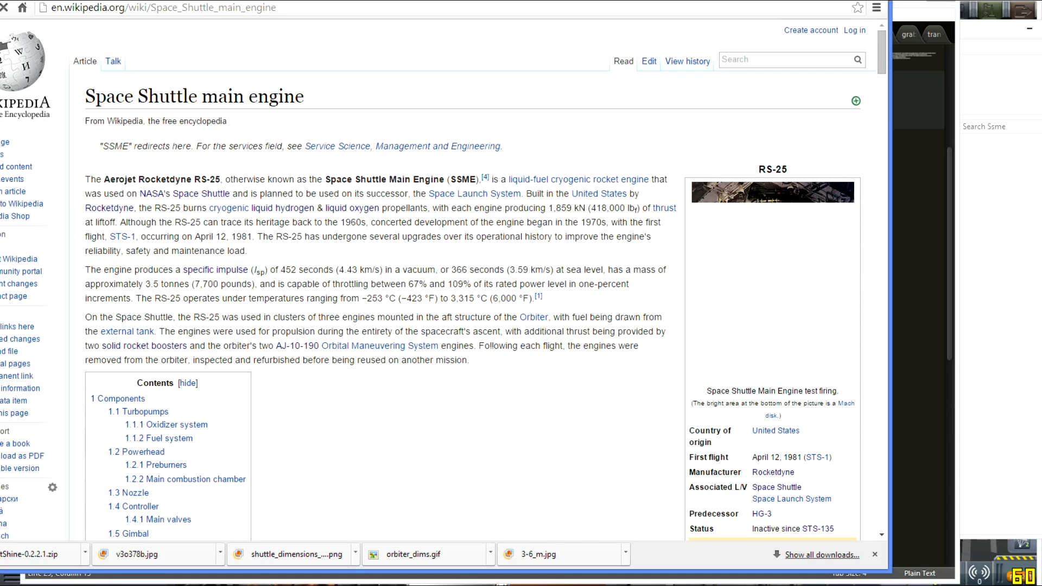
scroll("down", 3)
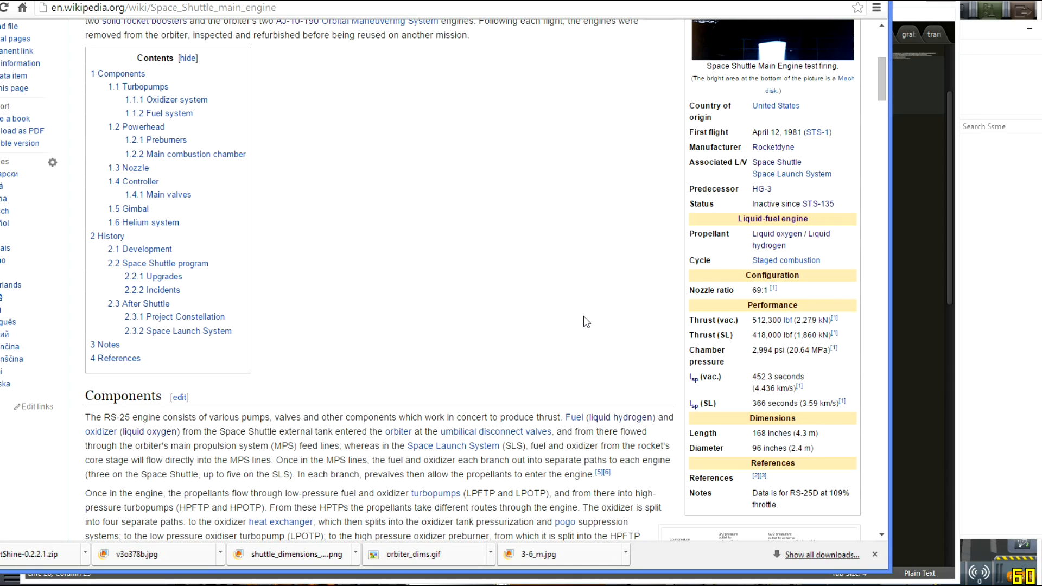
scroll("down", 3)
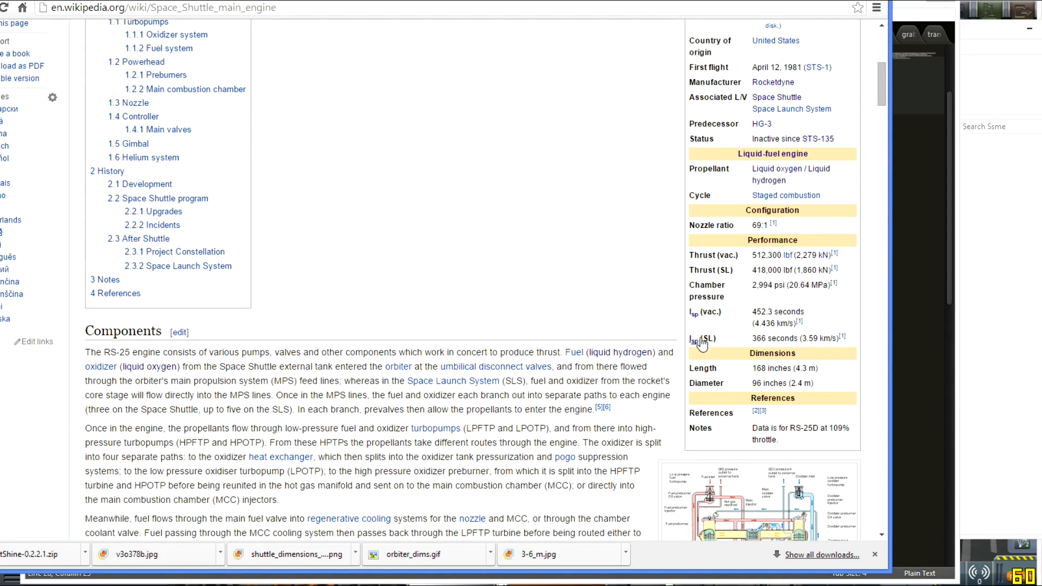
mouse_move(700, 339)
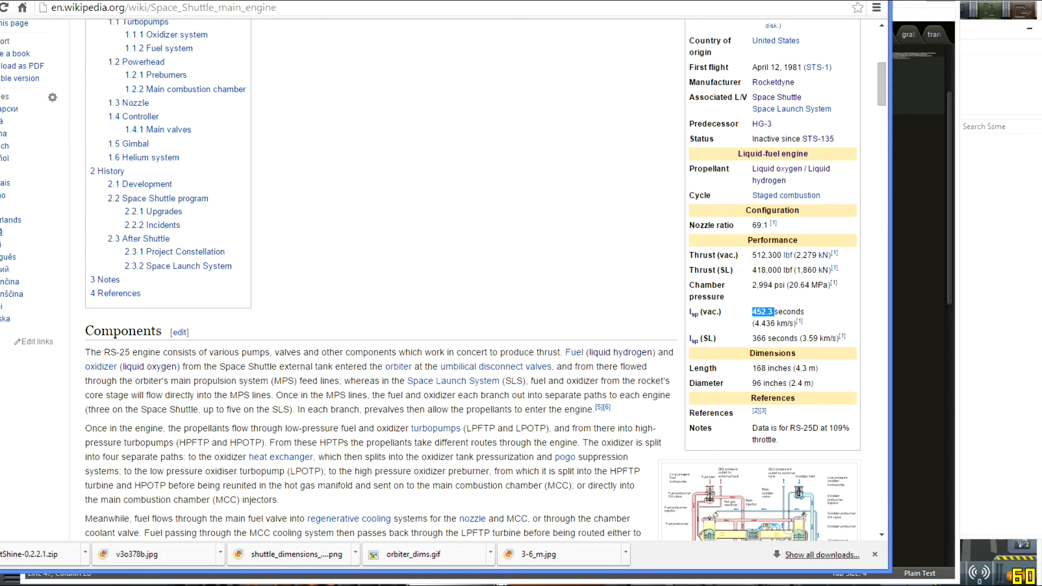
mouse_move(909, 284)
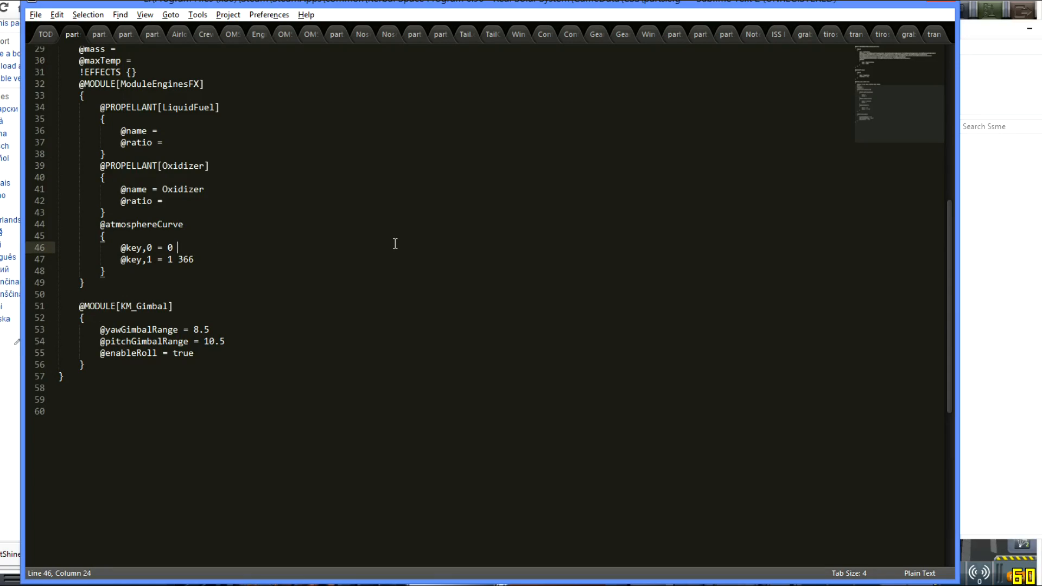
Step: Enter the 452.3 vacuum specific impulse into the atmosphere curve key
type("452.3")
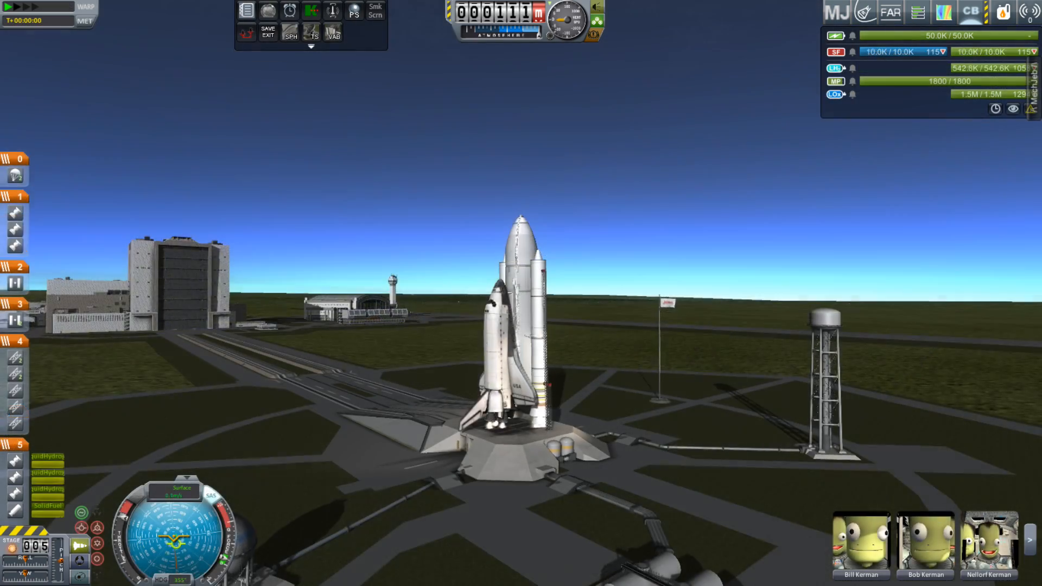
Step: Send the shuttle stack from the editor to the launch pad
key("space")
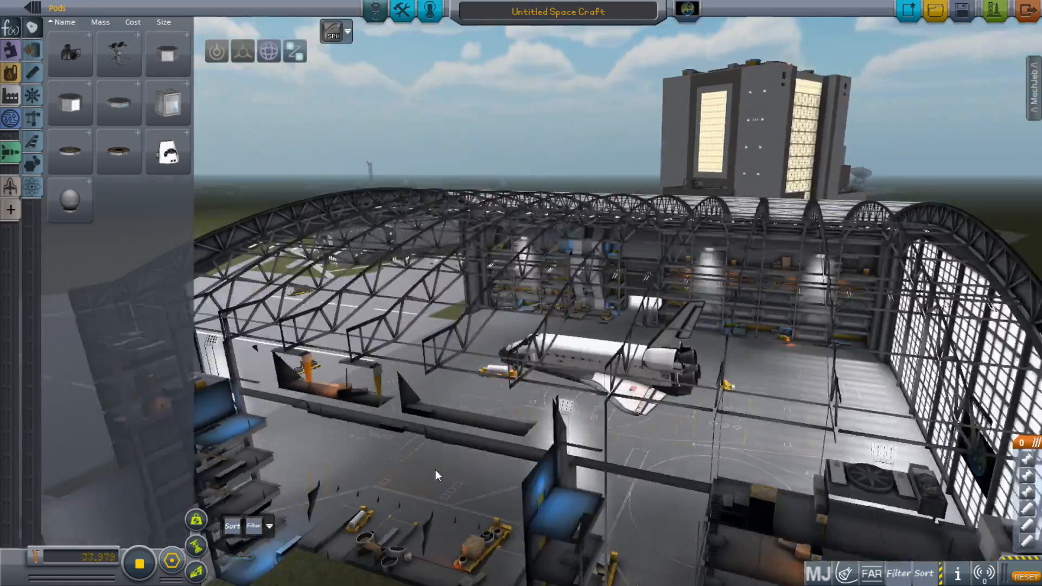
Step: Orbit the camera around the orbiter in the Spaceplane Hangar
left_click_drag(438, 476, 685, 517)
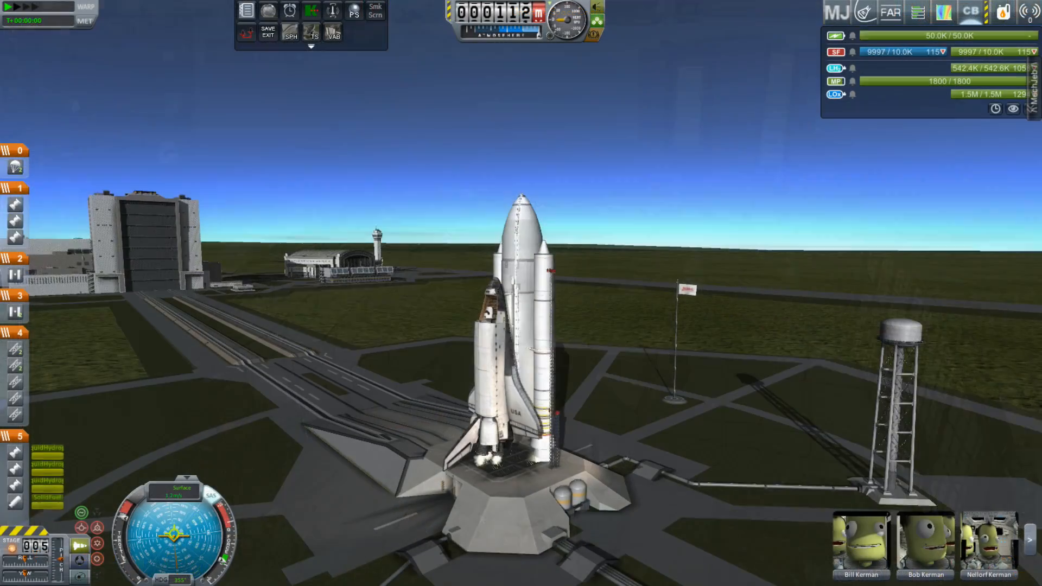
Step: Activate the first stage so the shuttle engines ignite on the pad
key("space")
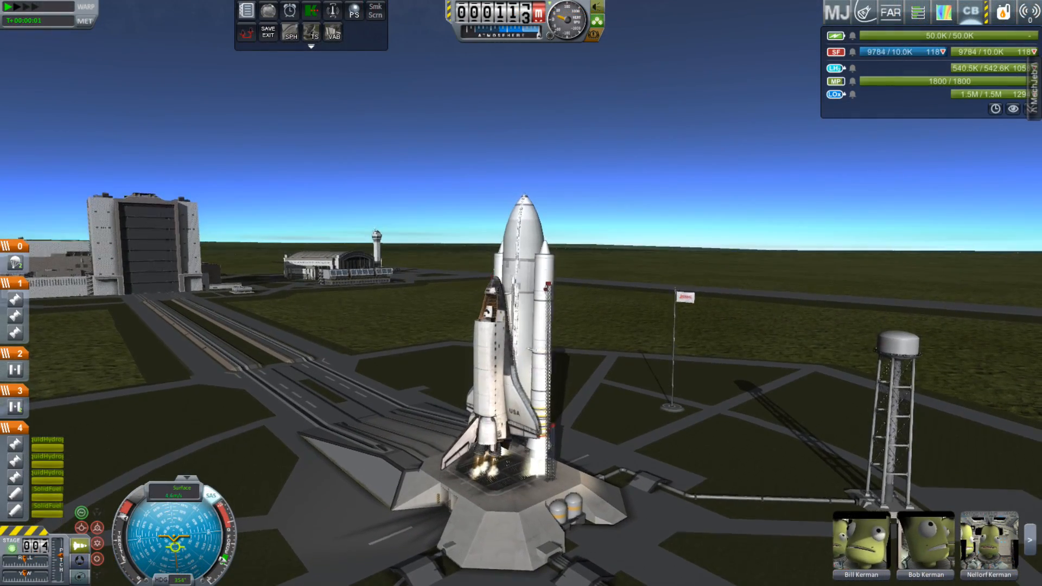